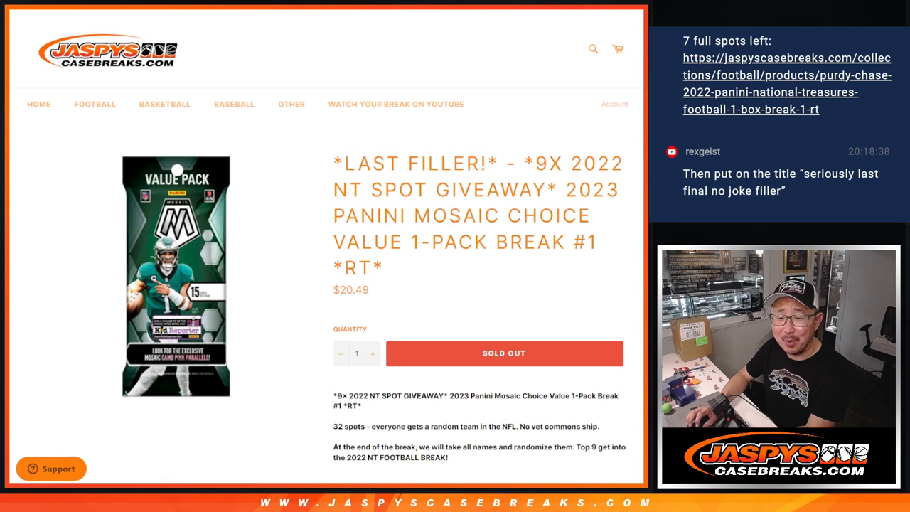
mouse_move(560, 270)
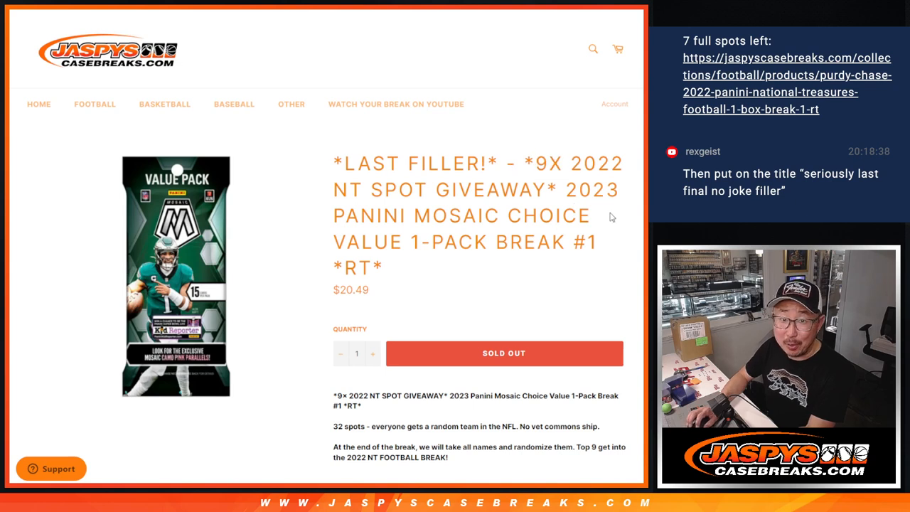
mouse_move(600, 263)
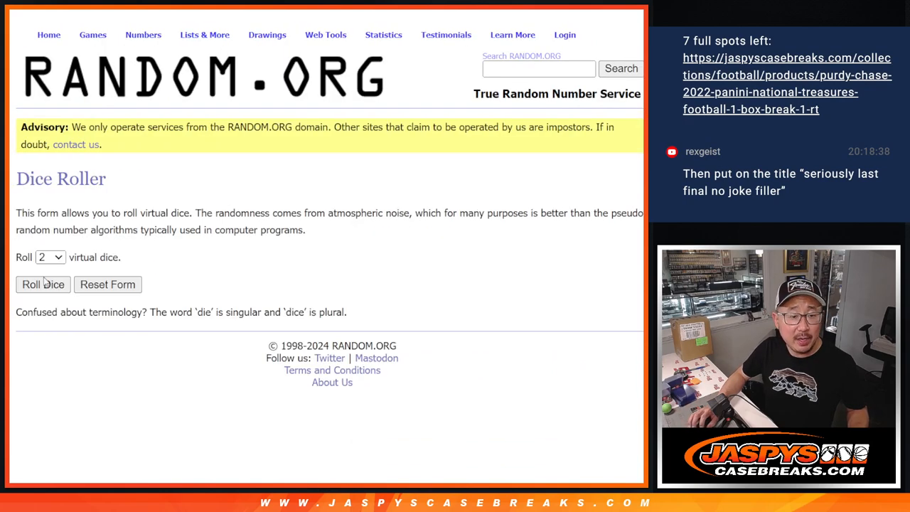
Roll the dice, shuffle the buyer name list repeatedly with Again!, and move on to the team list
click(42, 284)
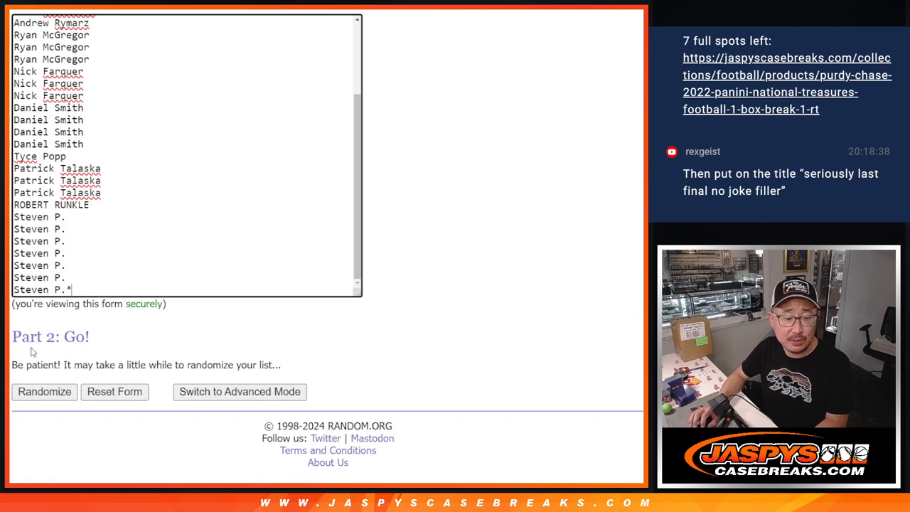
click(44, 392)
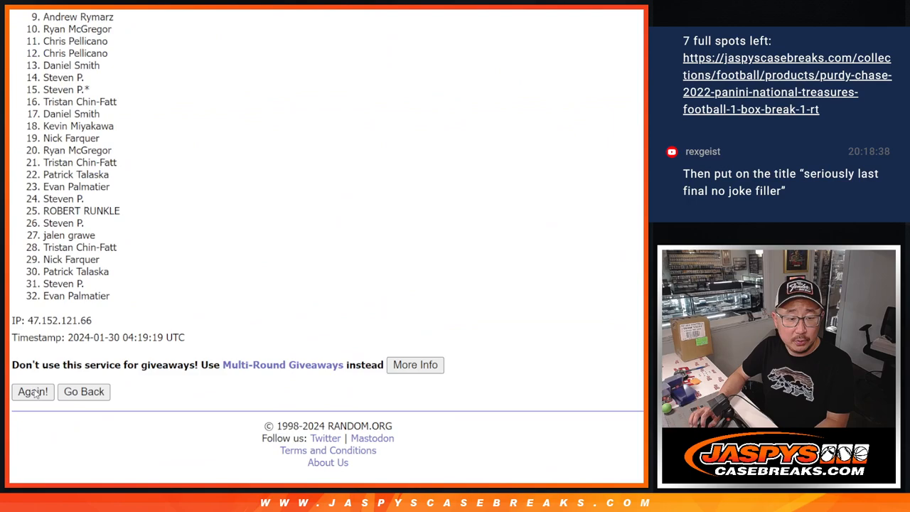
click(33, 392)
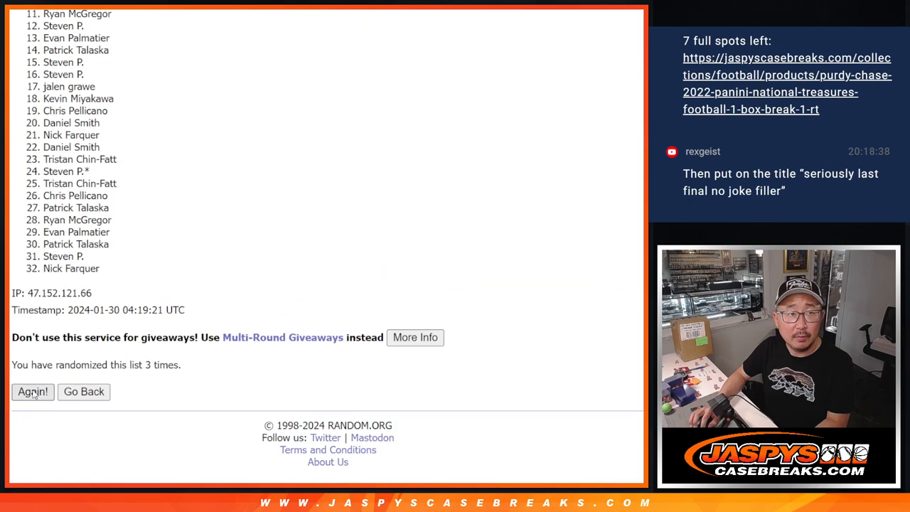
click(31, 393)
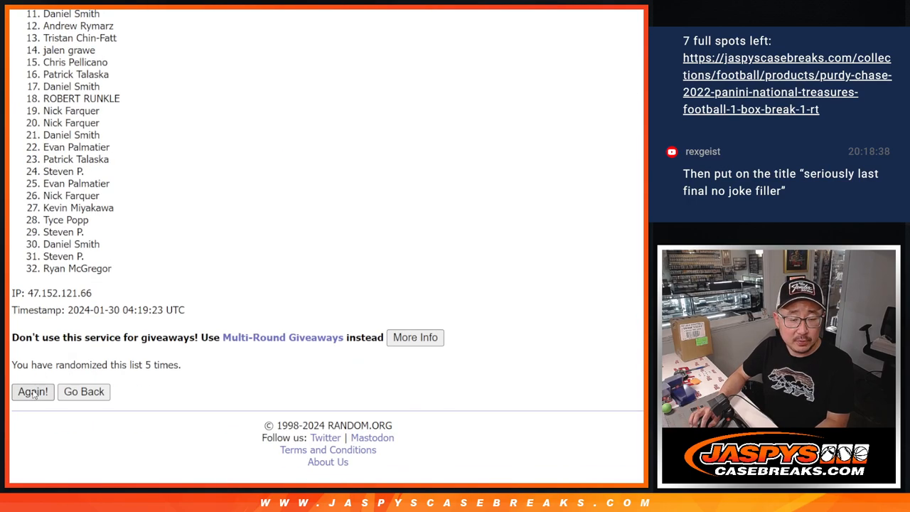
click(32, 393)
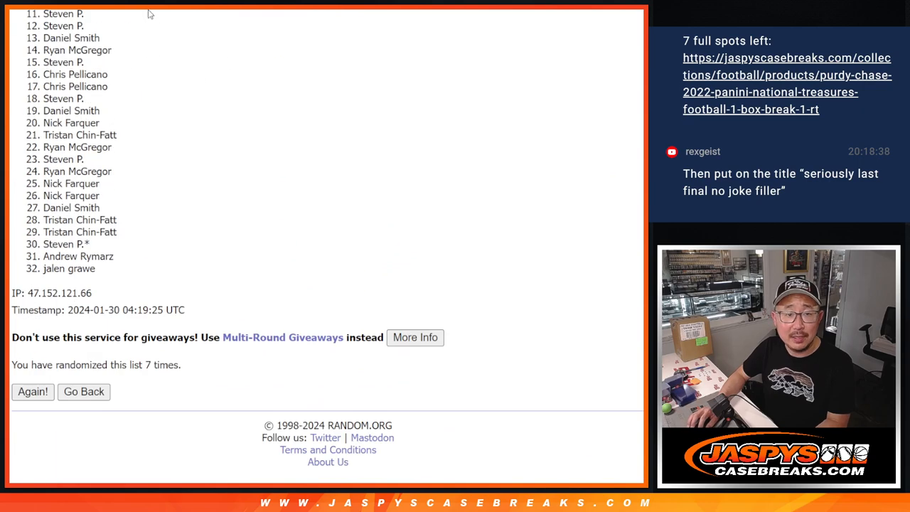
click(32, 391)
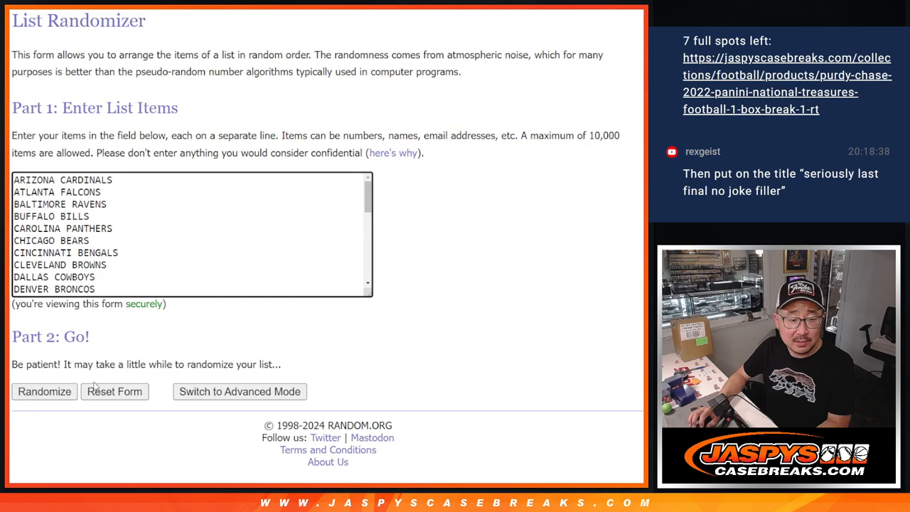
Shuffle the 32 NFL teams twice to get a fresh random team order
click(44, 391)
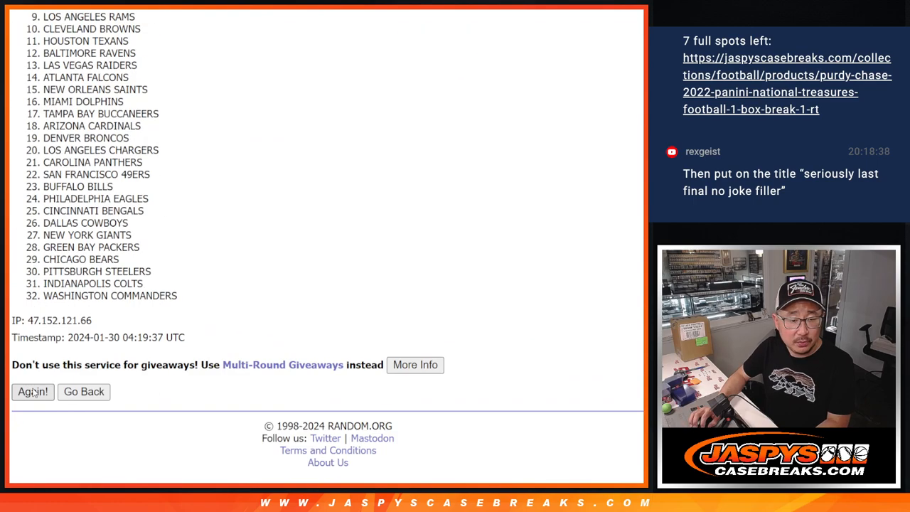
click(33, 392)
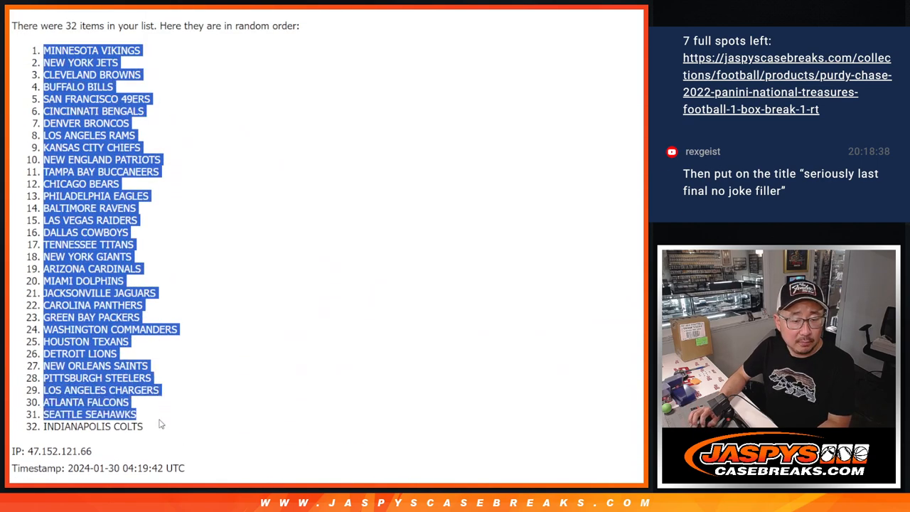
Zoom the sheet to 150% and select the pasted name and team pairs
scroll(down, 3)
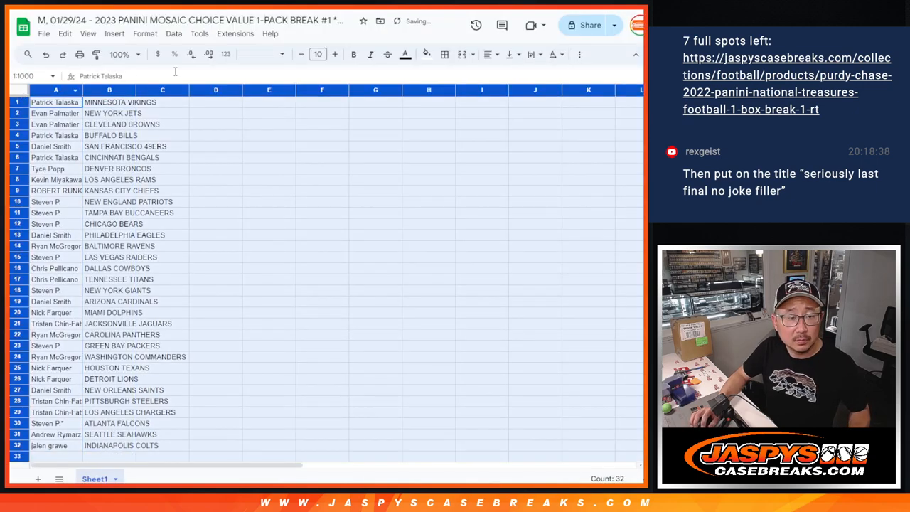
click(318, 54)
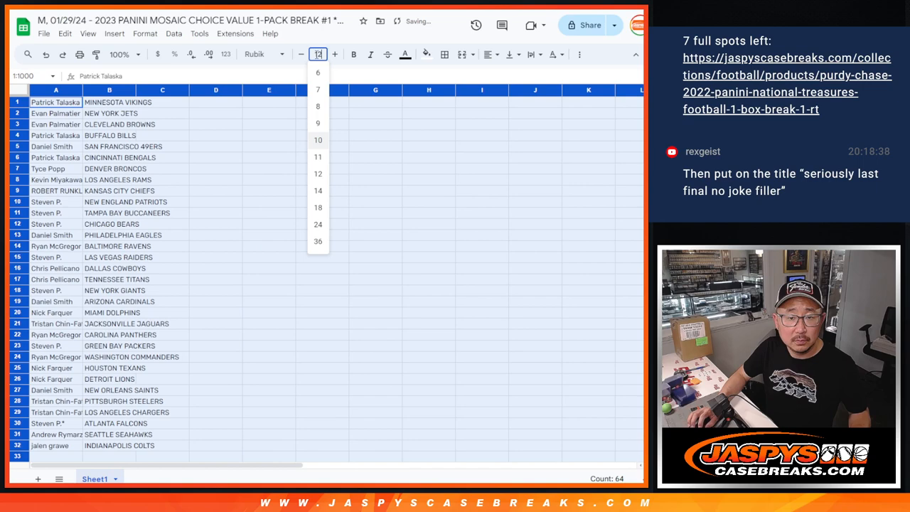
click(119, 54)
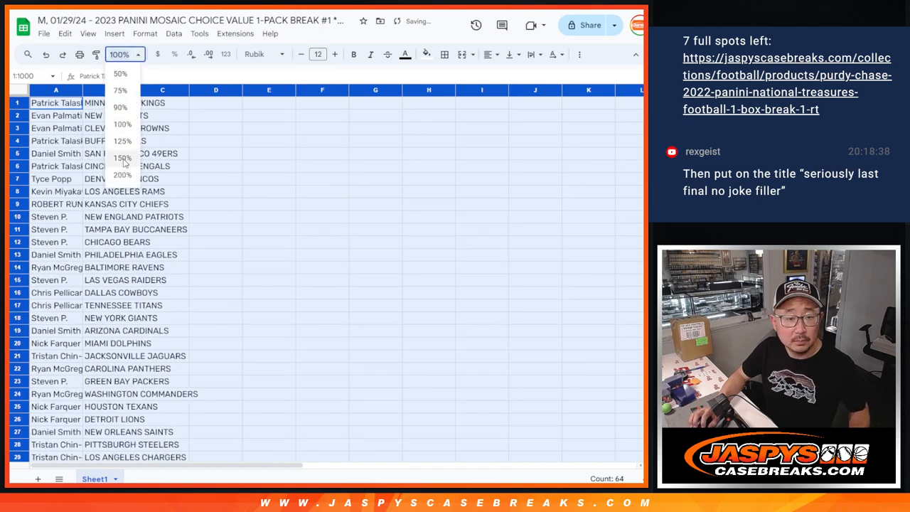
click(122, 157)
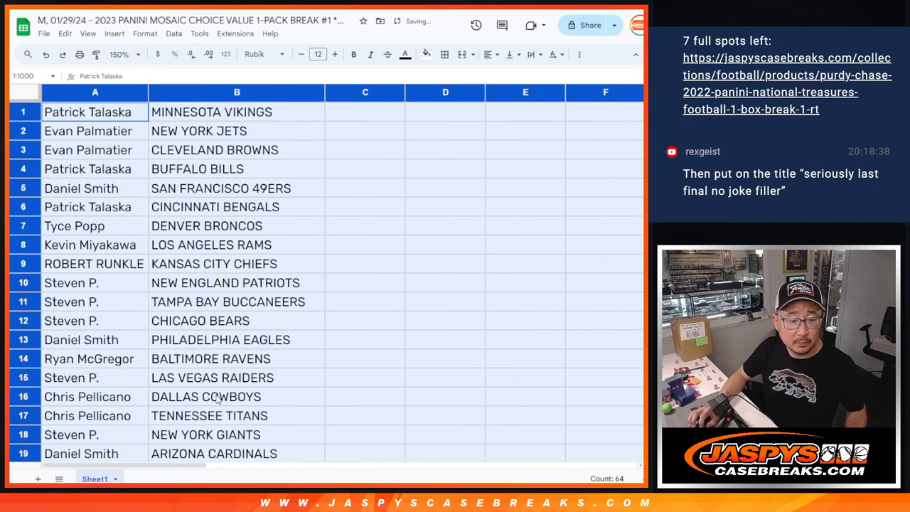
drag(94, 111, 236, 395)
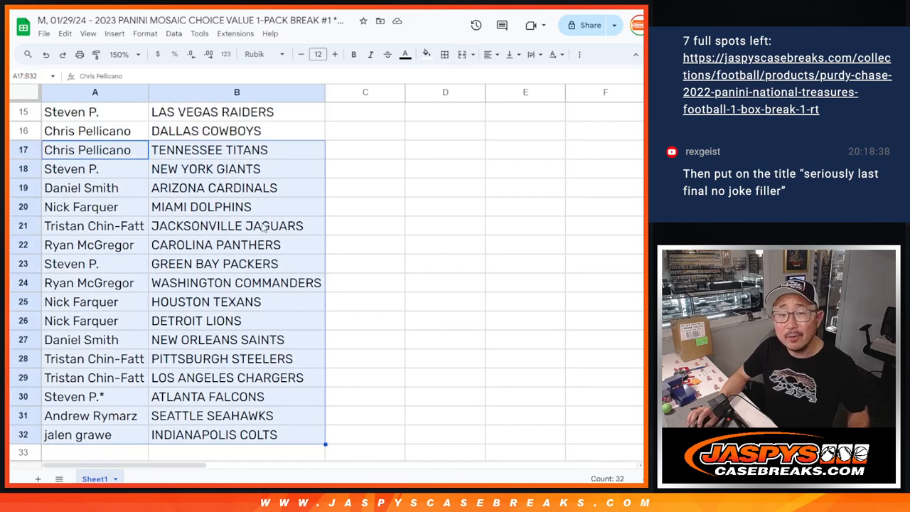
Sort the sheet A to Z by the team column and apply All borders to every cell
click(120, 54)
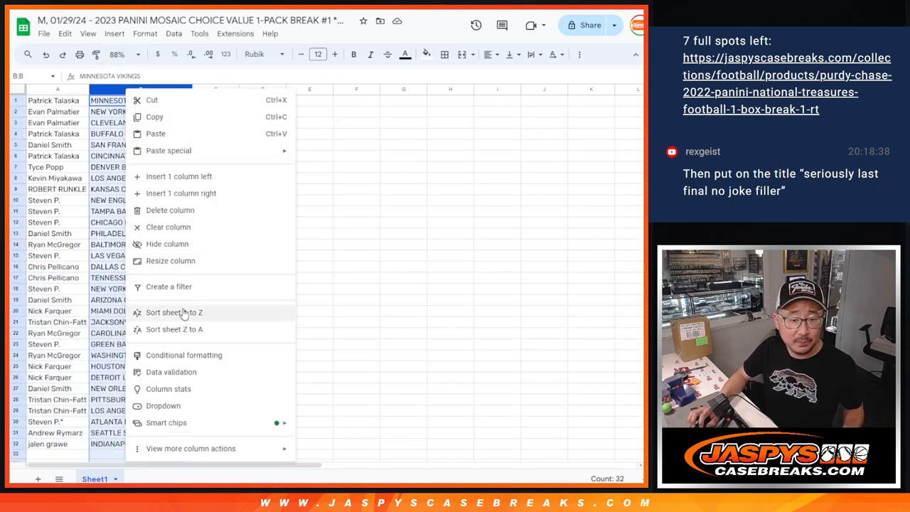
click(174, 312)
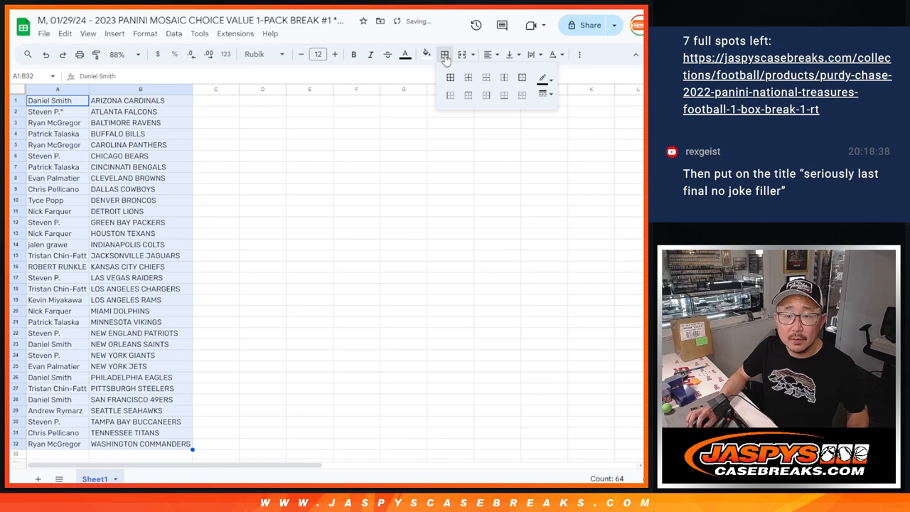
click(79, 54)
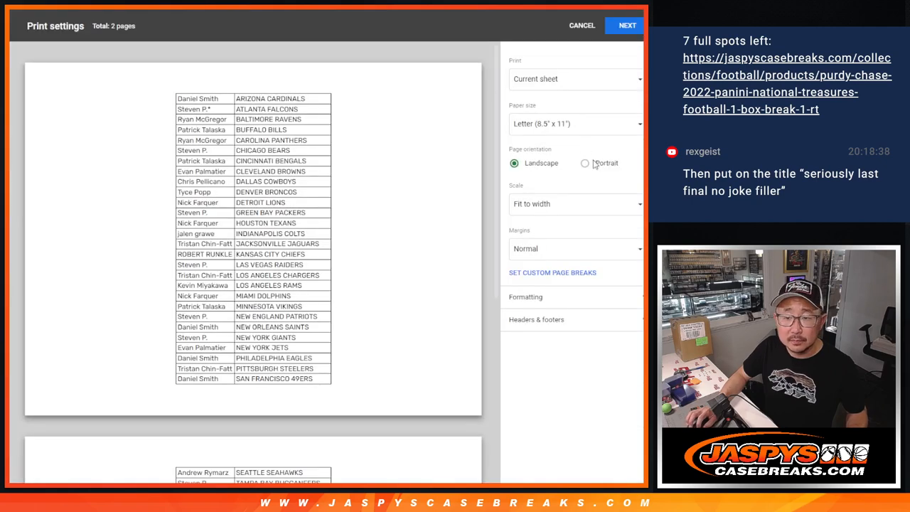
Proceed through Print settings to print the bordered buyer–team list
click(581, 26)
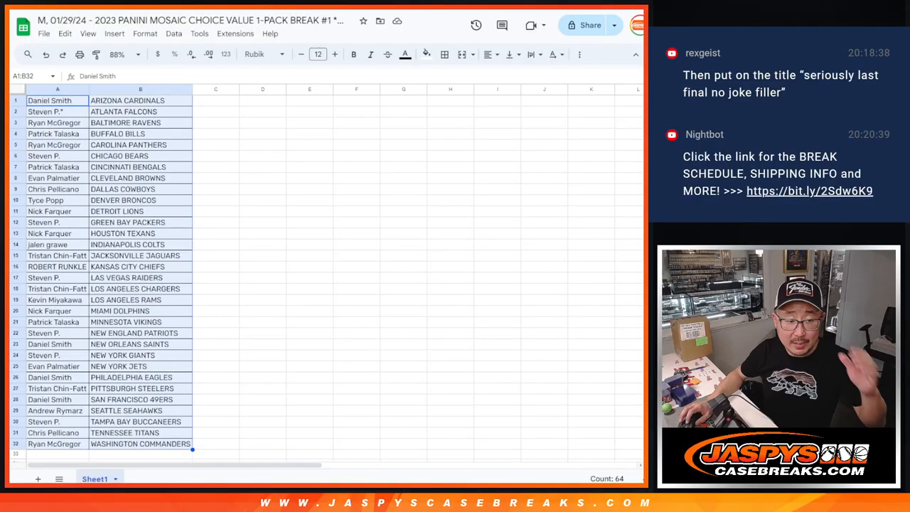
Roll the two dice in the Dice Roller before returning to the name list
click(57, 100)
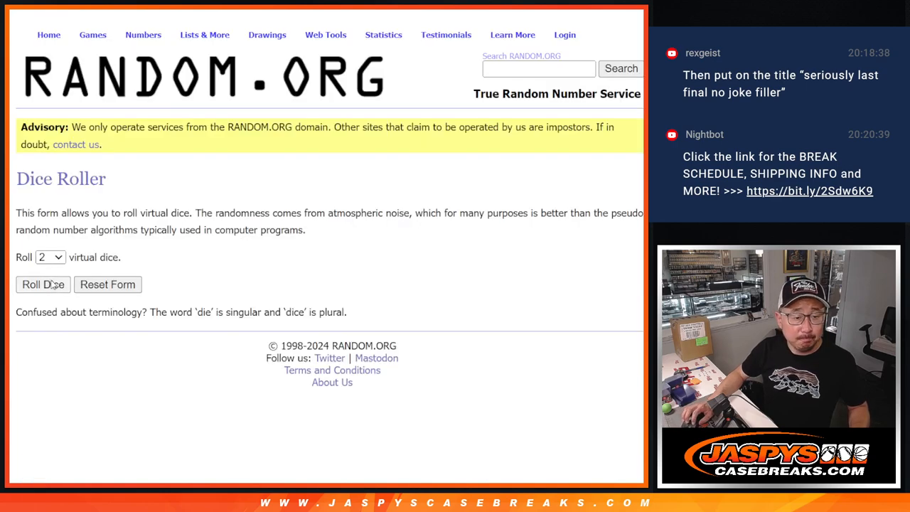
click(43, 284)
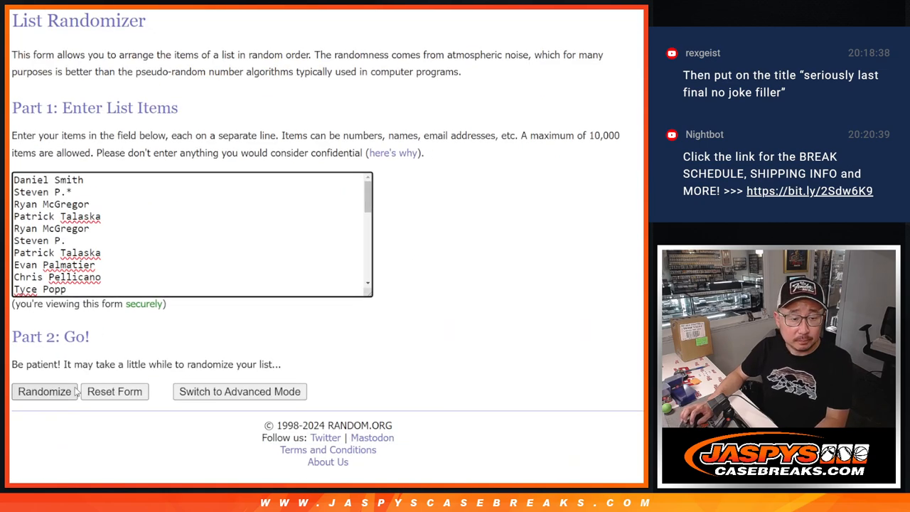
Shuffle the 32 buyer names three times for a new final order
click(44, 391)
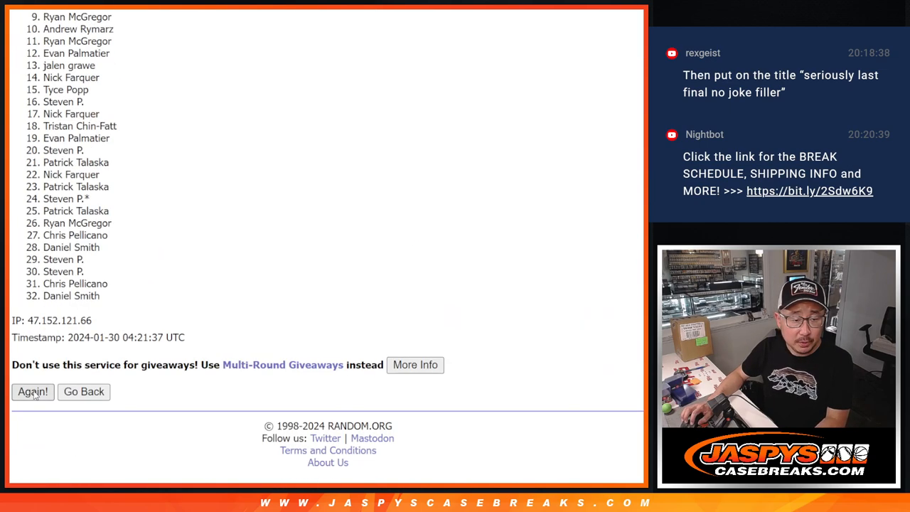
click(31, 392)
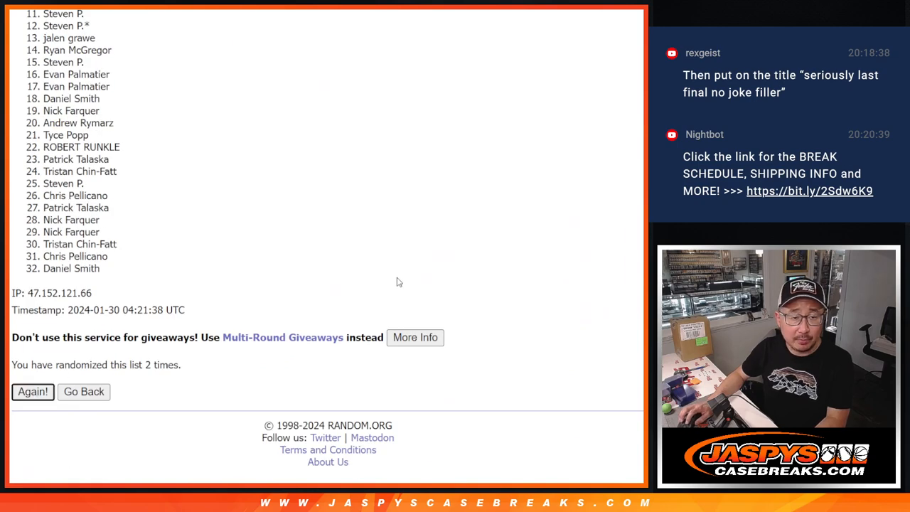
click(31, 393)
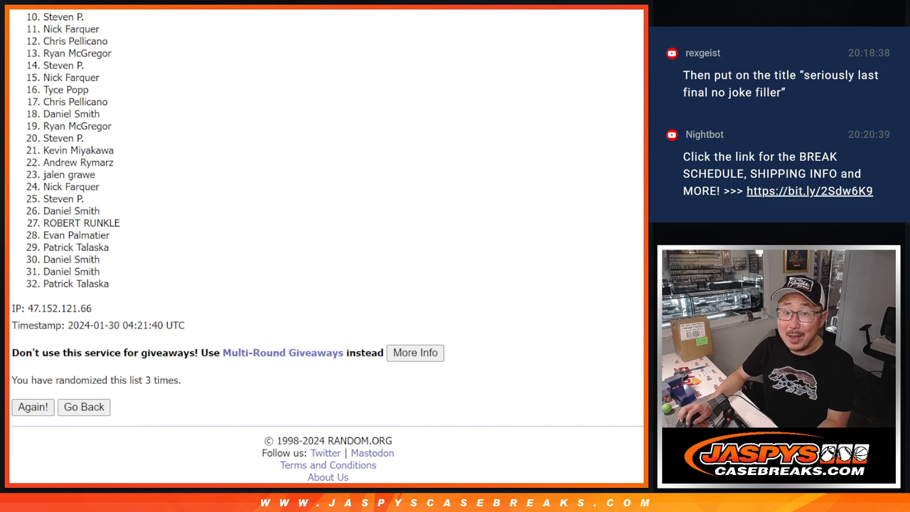
Scroll to the top of the results and highlight names 1 through 9
scroll(down, 3)
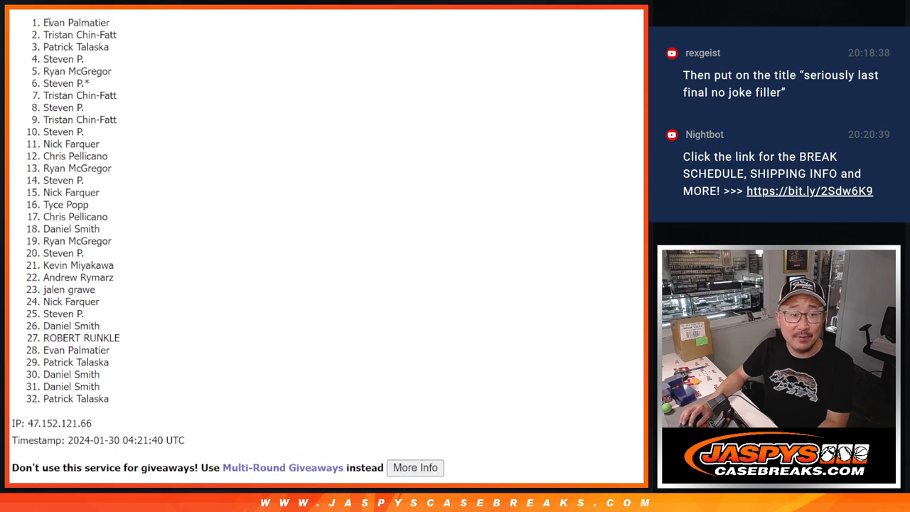
drag(44, 23, 120, 120)
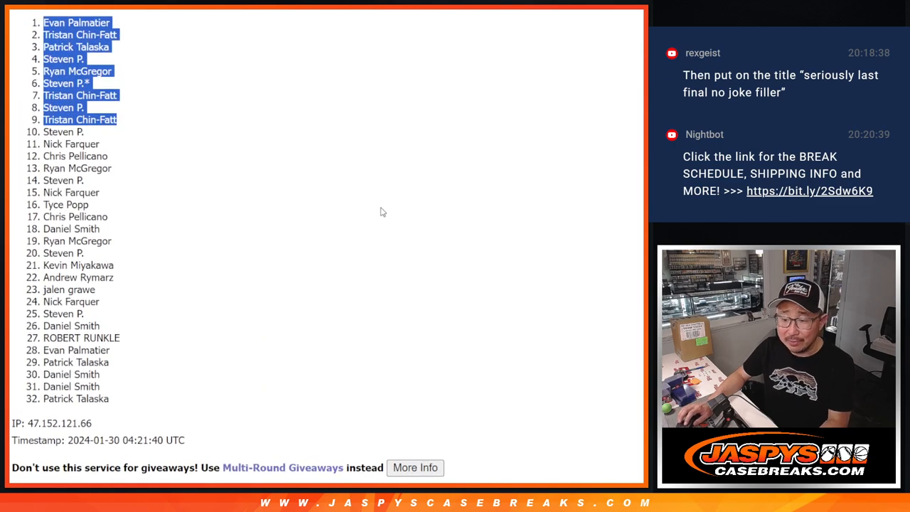
mouse_move(369, 210)
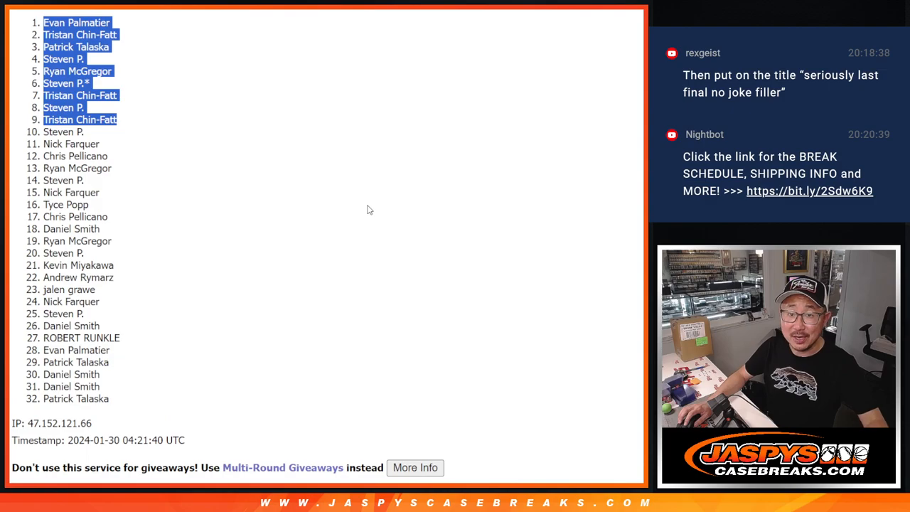